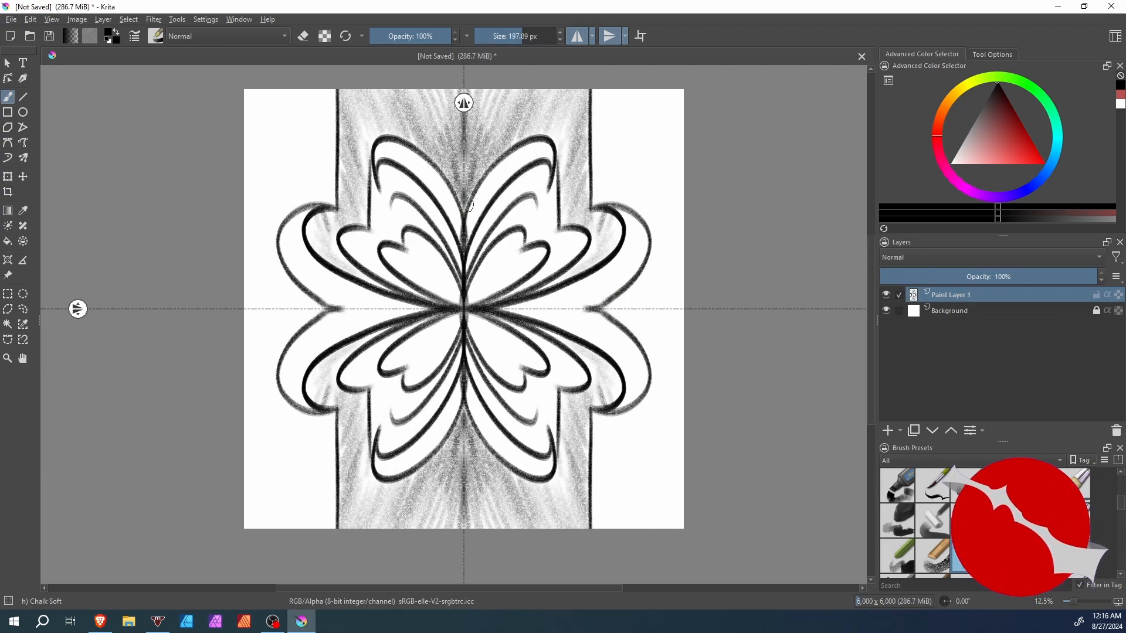
# Darken the shading along the design's central strip with two brush strokes.
pyautogui.moveTo(467, 205); pyautogui.dragTo(485, 300)
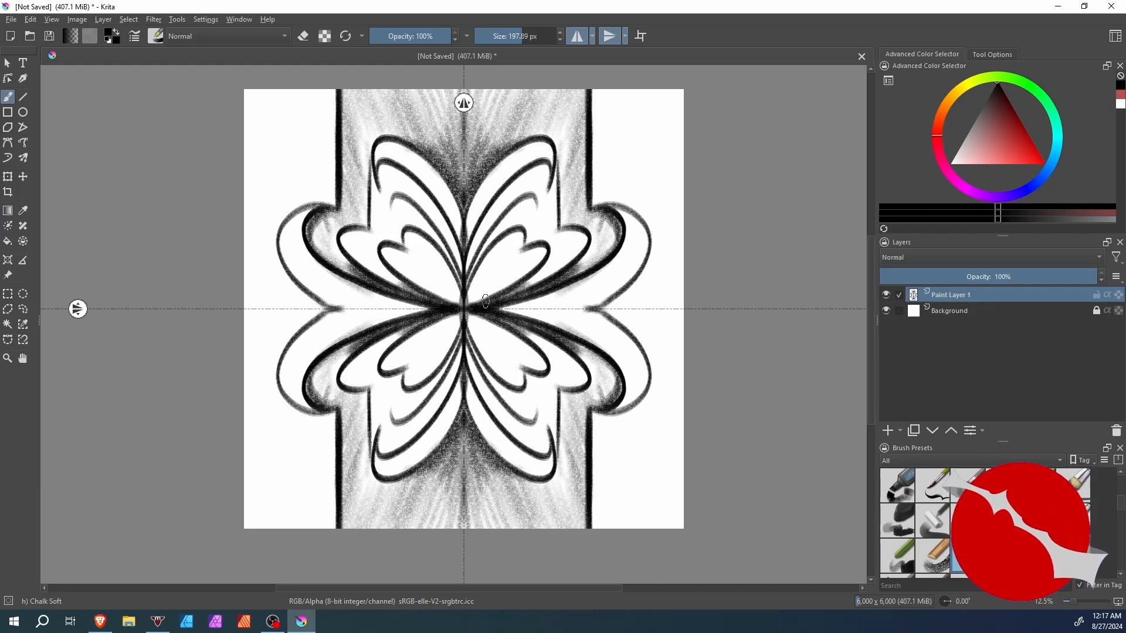
pyautogui.moveTo(485, 300); pyautogui.dragTo(585, 420)
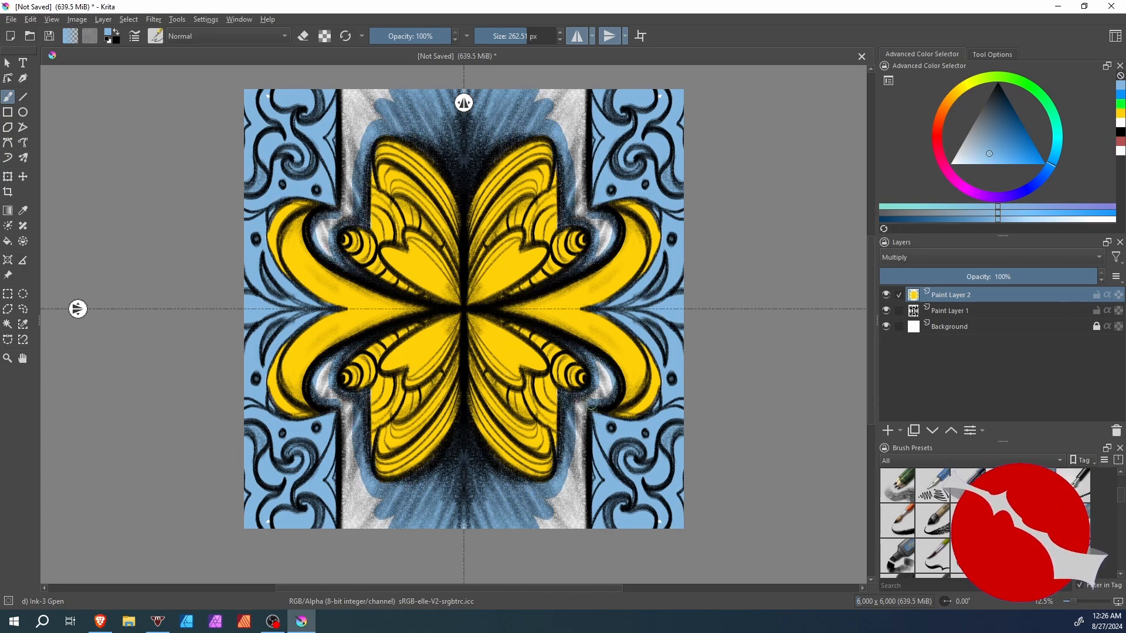
# Return to the overlay colour layer and paint colour accents across the design.
pyautogui.click(886, 430)
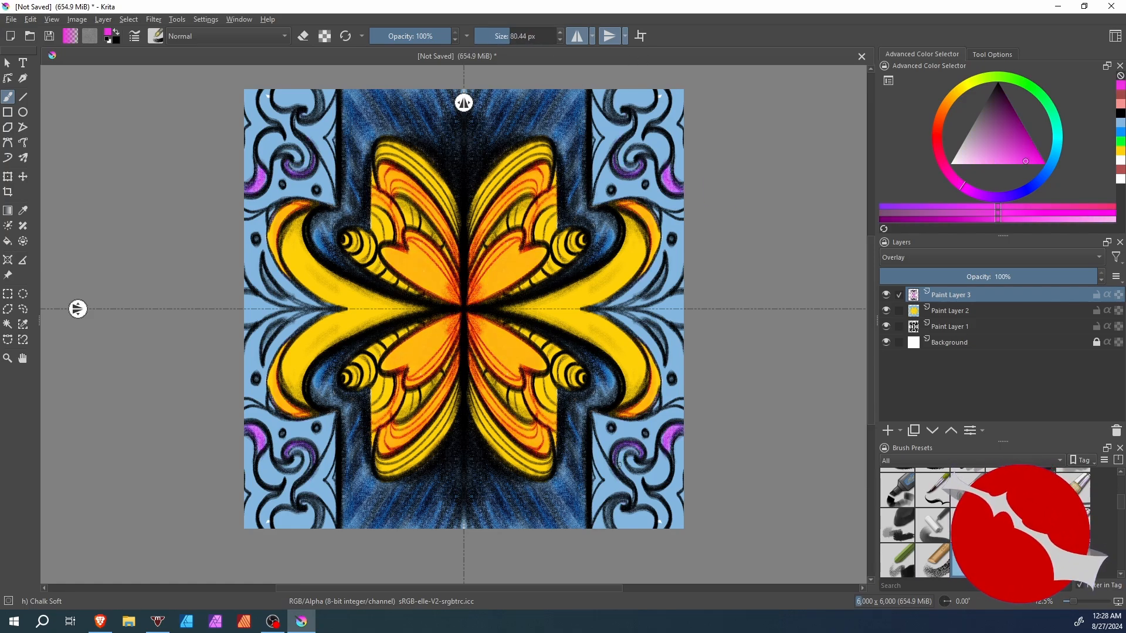
pyautogui.click(947, 310)
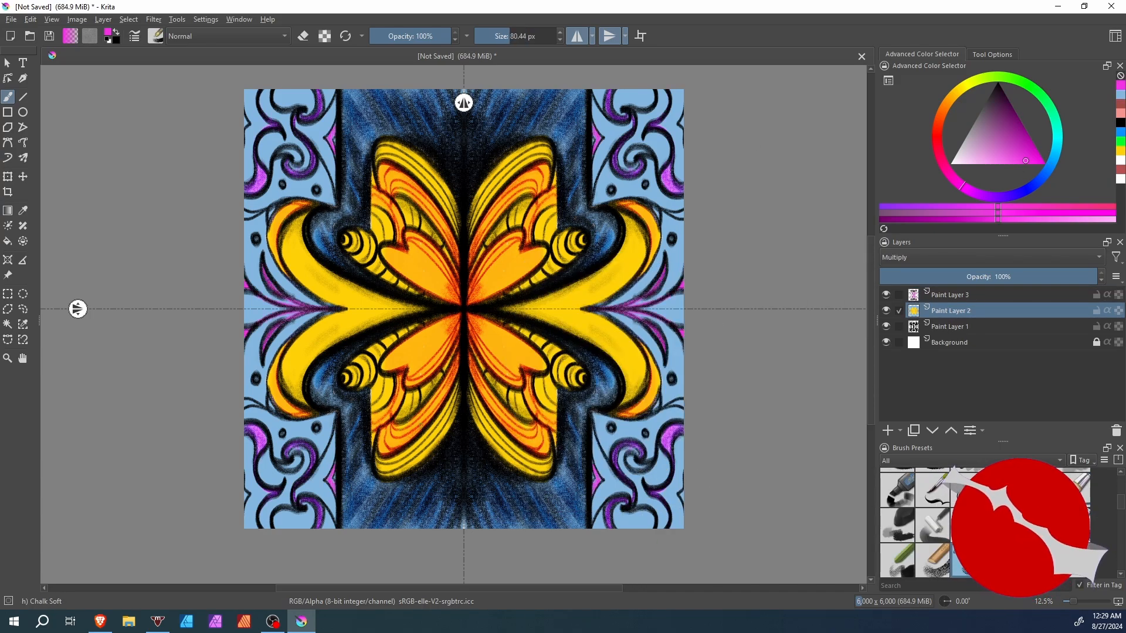
pyautogui.click(949, 295)
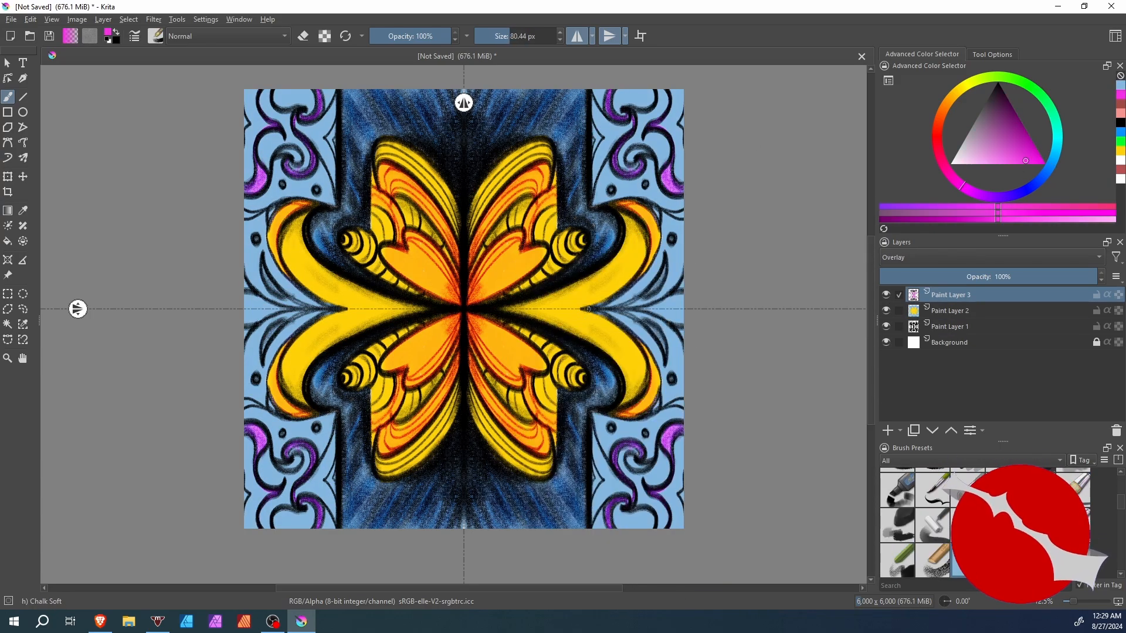
pyautogui.moveTo(359, 309); pyautogui.dragTo(567, 309)
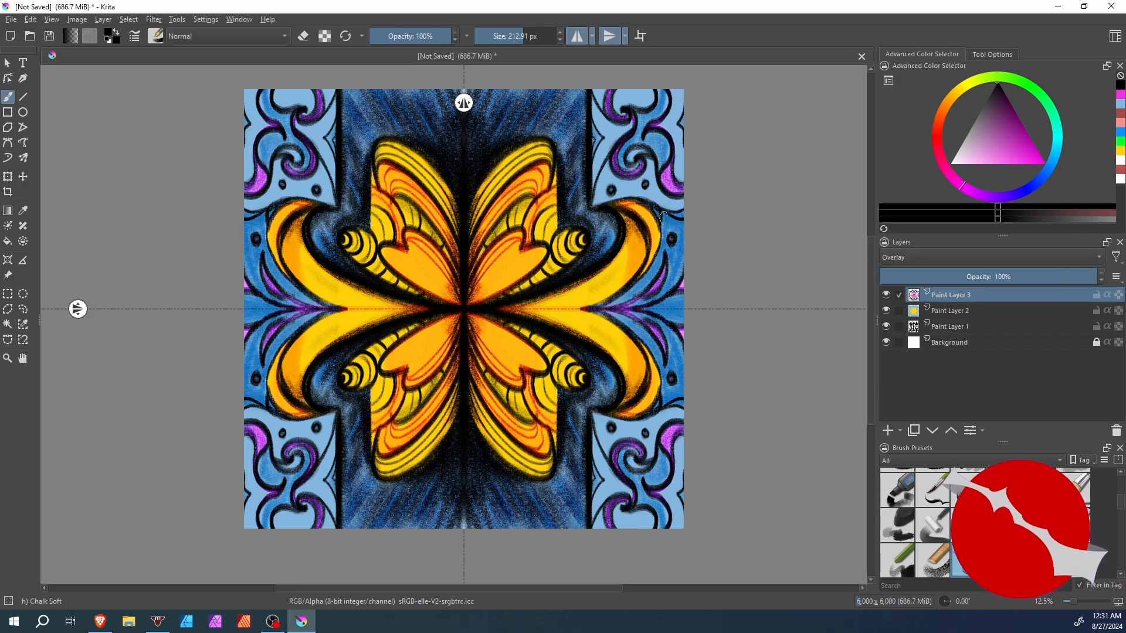
# Choose a light cyan paint colour and select the yellow colour layer.
pyautogui.click(994, 85)
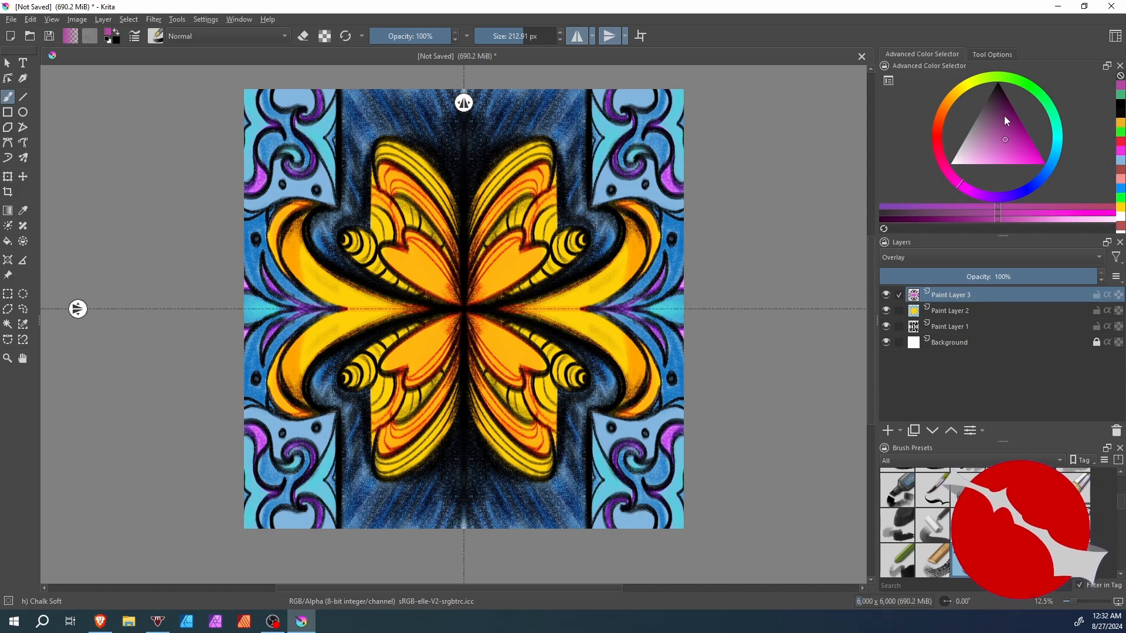
pyautogui.click(950, 310)
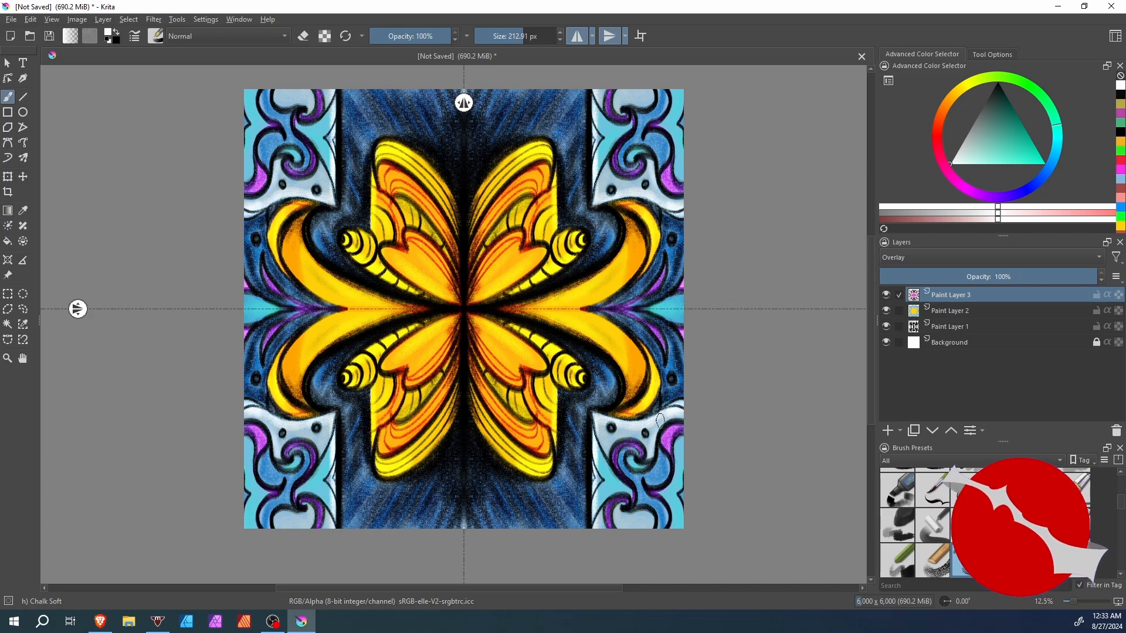
pyautogui.click(950, 311)
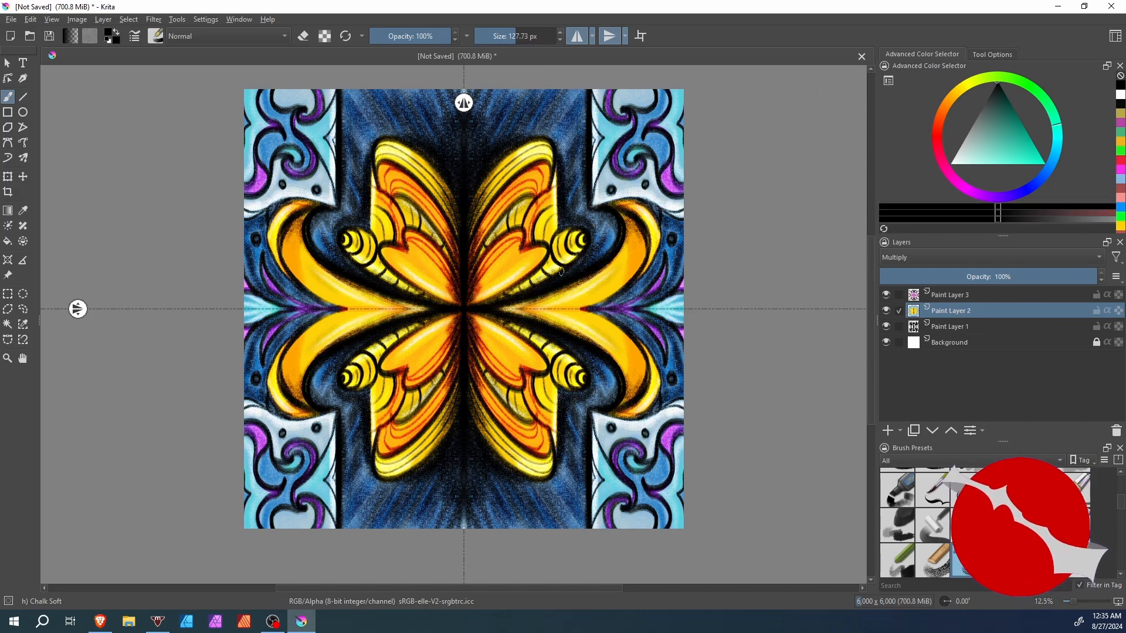
# Paint deeper shading onto the wings, then select another layer in the Layers panel.
pyautogui.moveTo(560, 271); pyautogui.dragTo(518, 350)
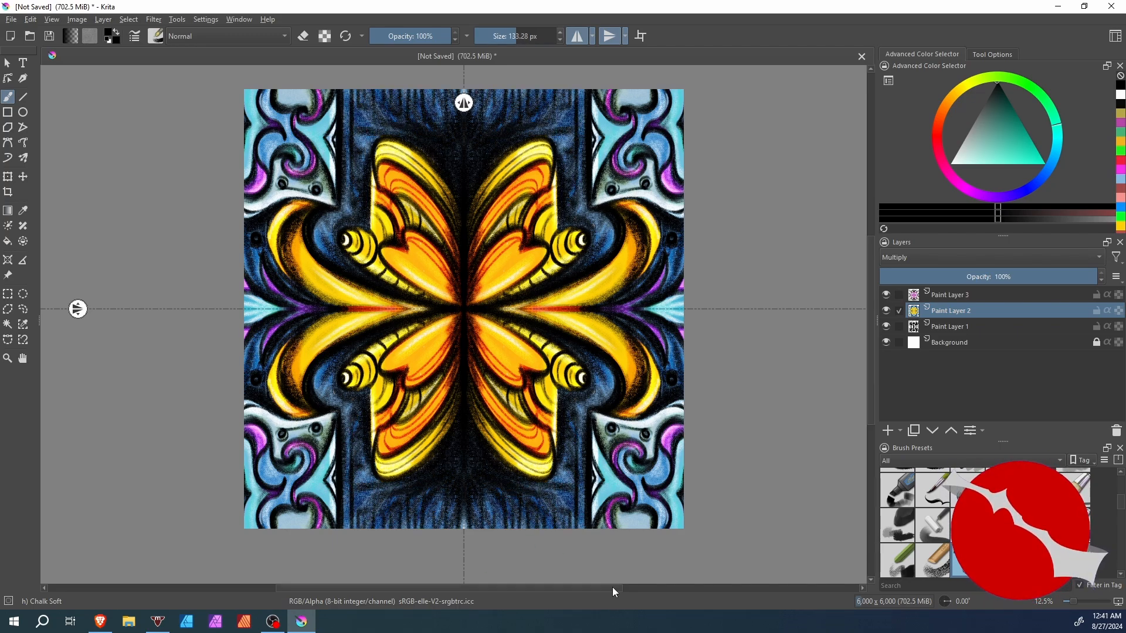
pyautogui.click(949, 295)
pyautogui.write('40')
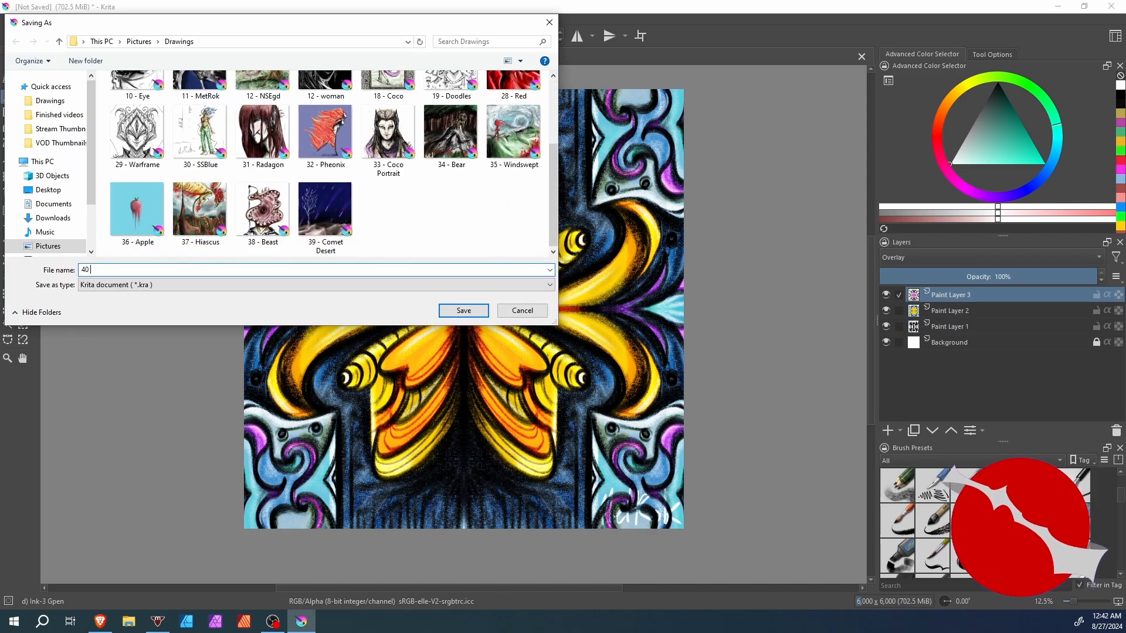
# Save the drawing as '40 - Orange.kra', close it, and scroll the recent images.
pyautogui.click(462, 310)
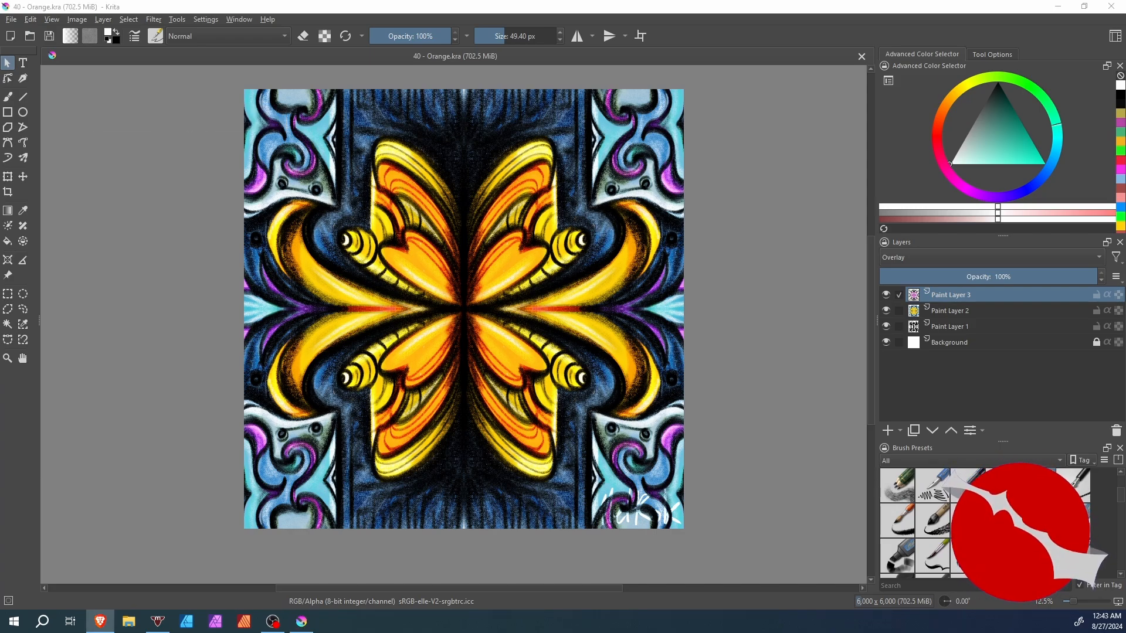
pyautogui.click(861, 56)
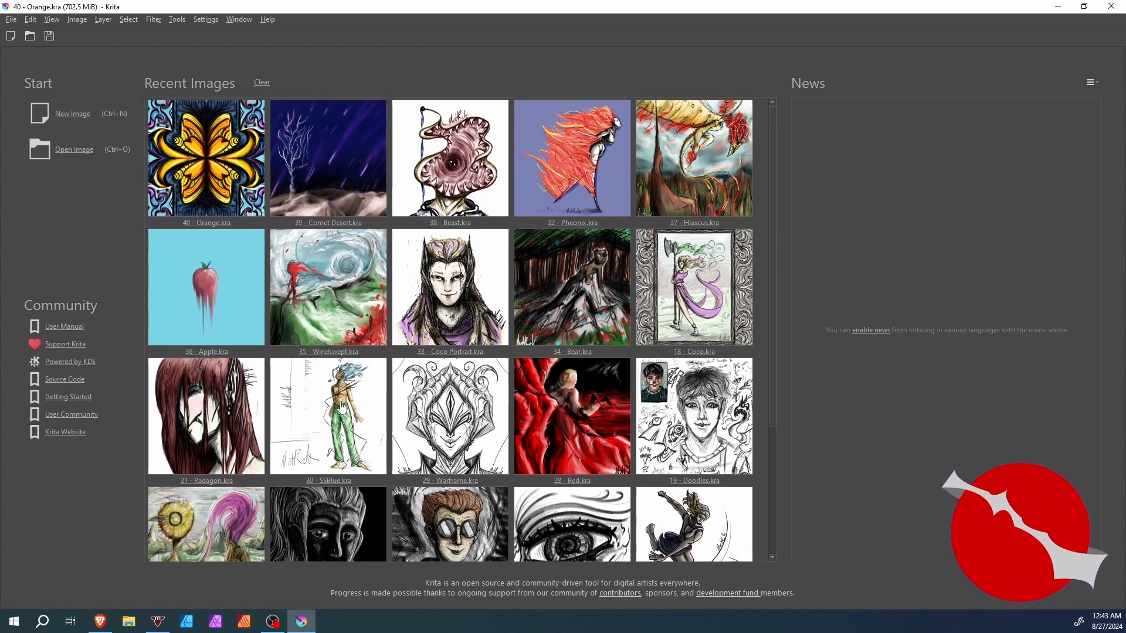
pyautogui.scroll(-3)
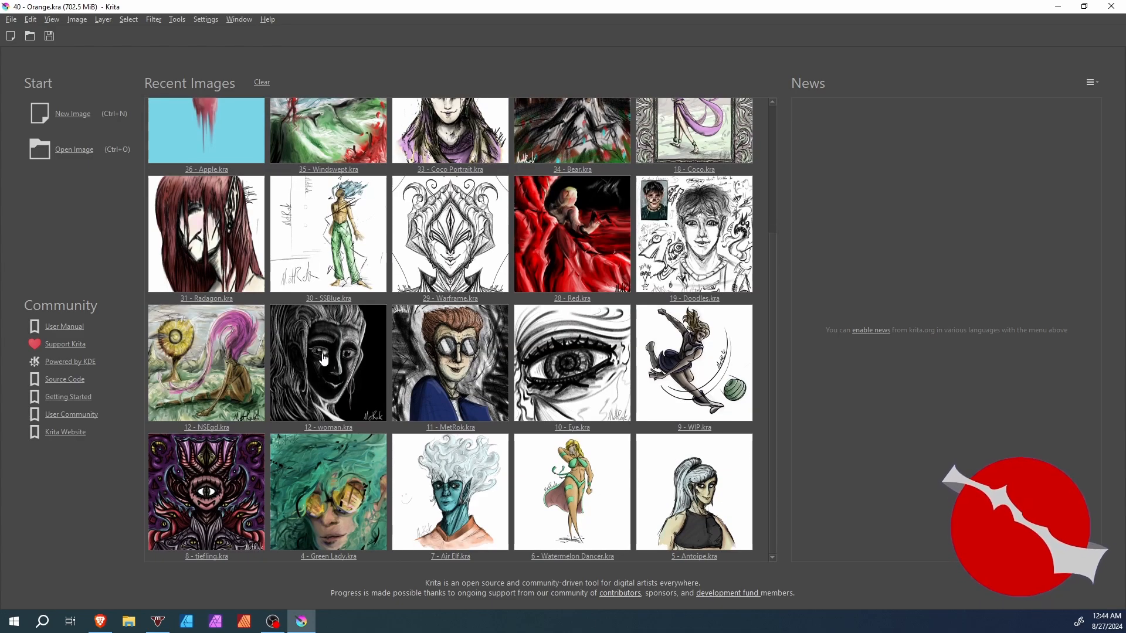